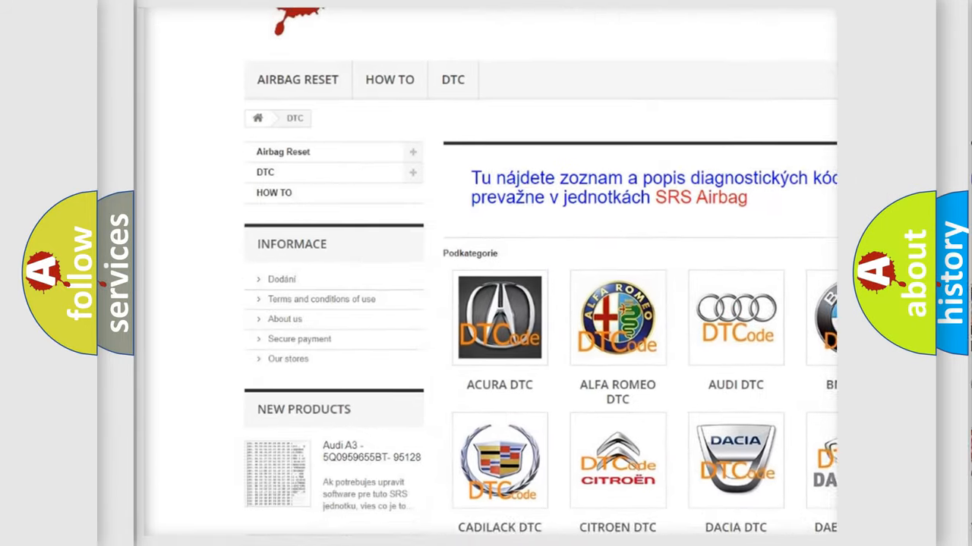
pyautogui.scroll(-3)
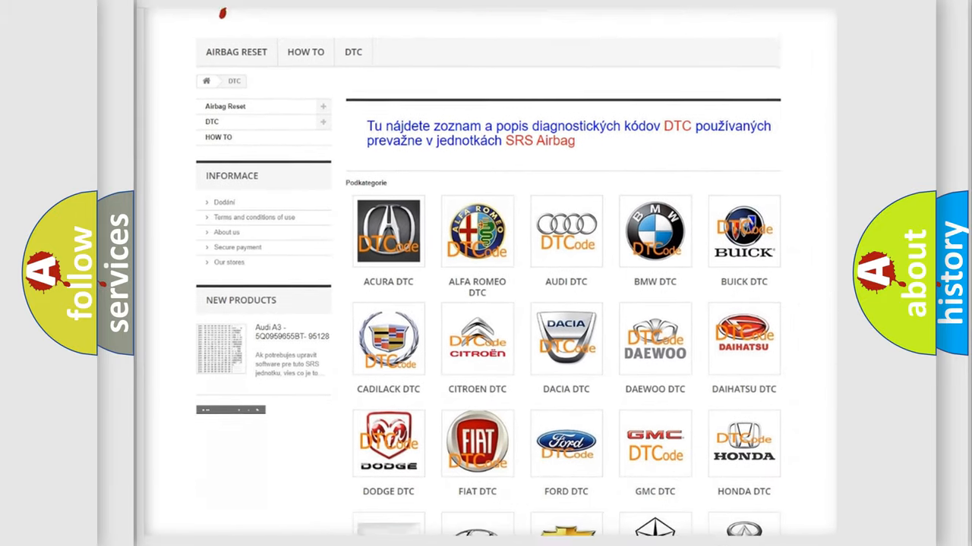
pyautogui.scroll(-3)
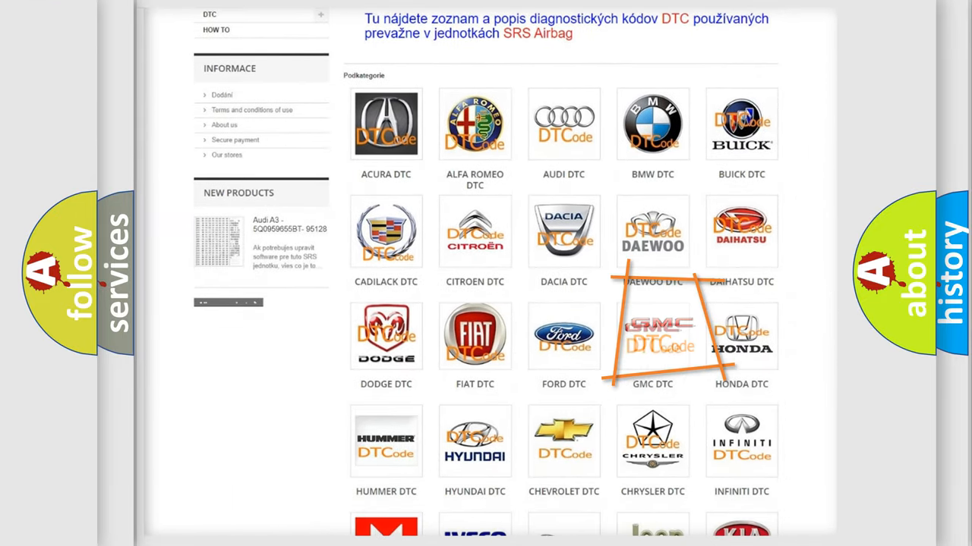